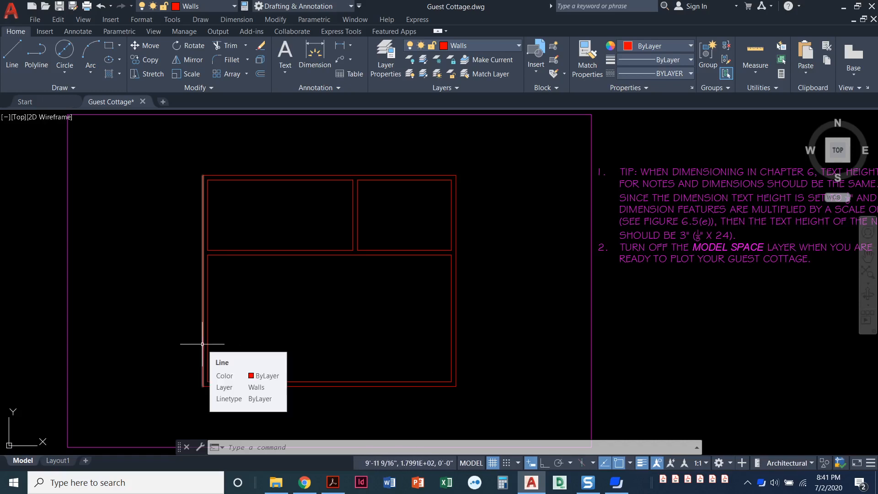
mouse_move(309, 341)
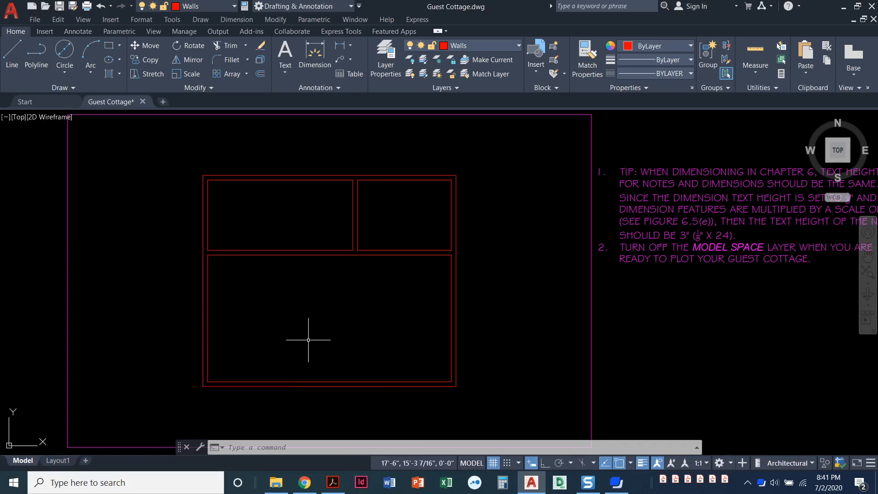
mouse_move(300, 344)
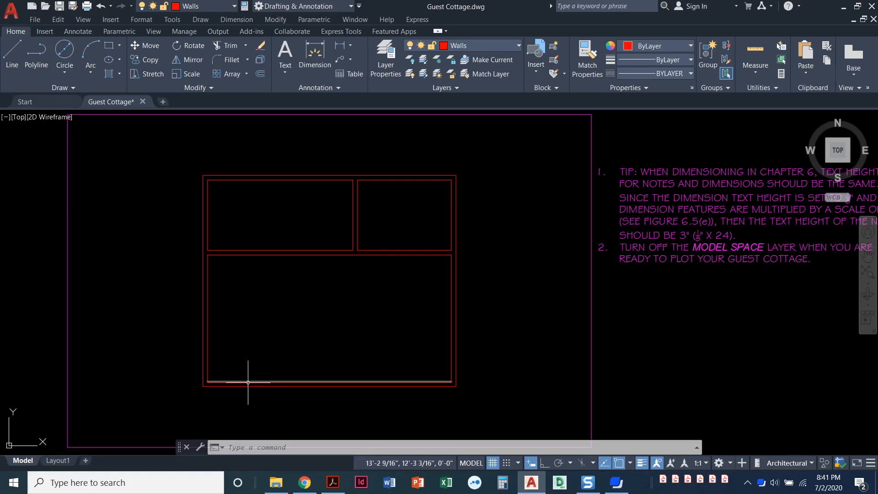
mouse_move(249, 363)
type("2'")
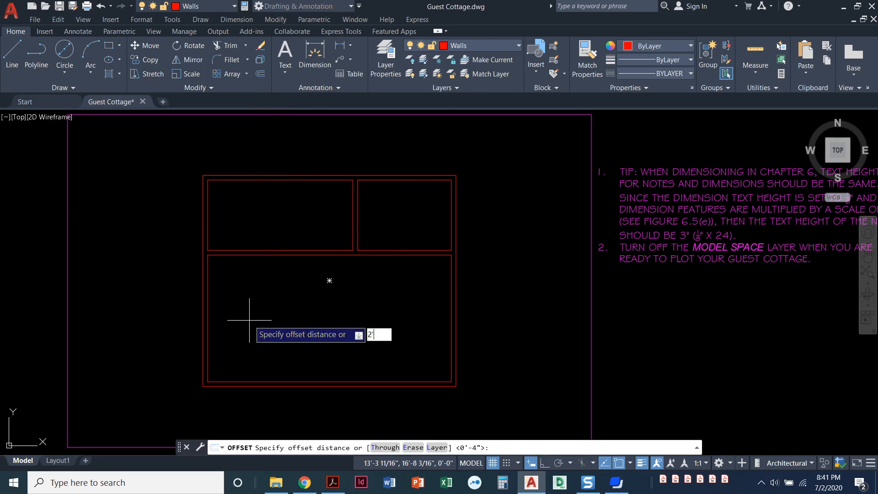
Offset the left interior wall line 2'-8" to the right (distance 2'8")
type("8")
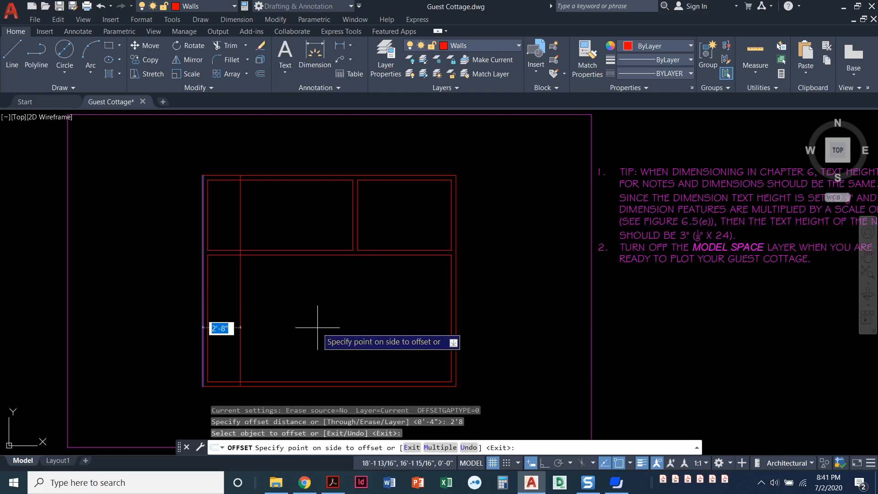
mouse_move(365, 325)
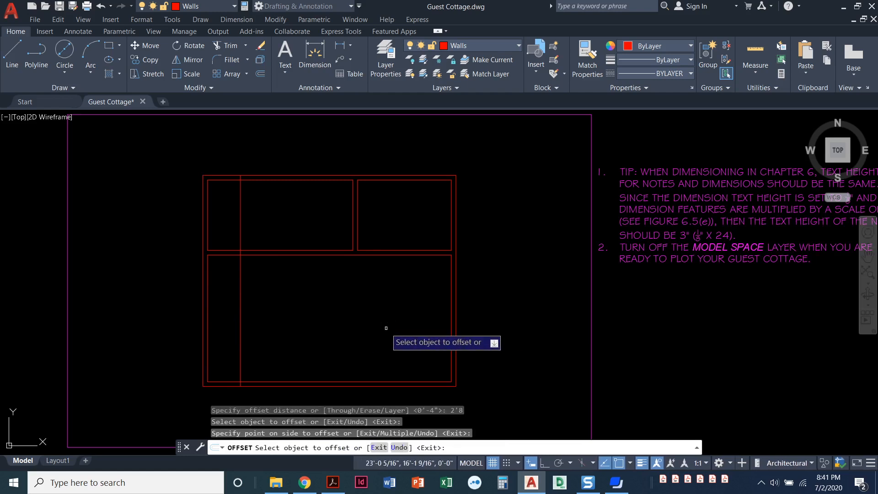
left_click(386, 329)
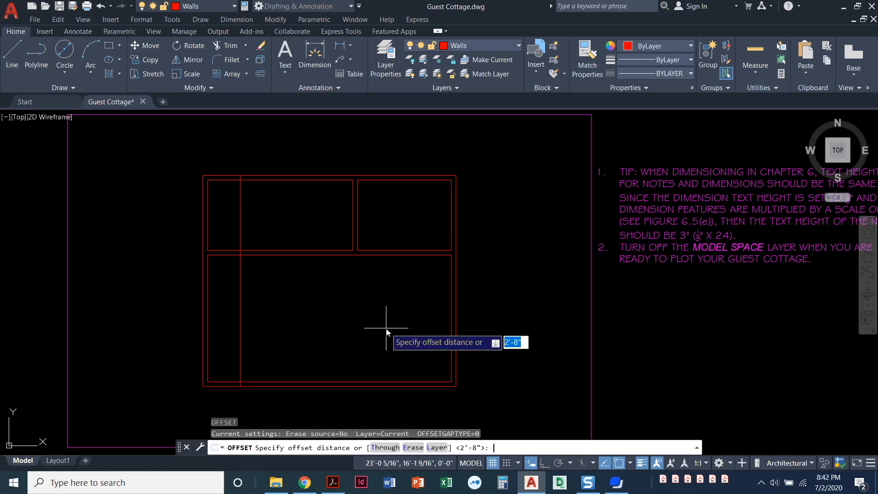
Offset the 2'-8" line 1.5 to each side, creating two flanking vertical lines
type("1.5")
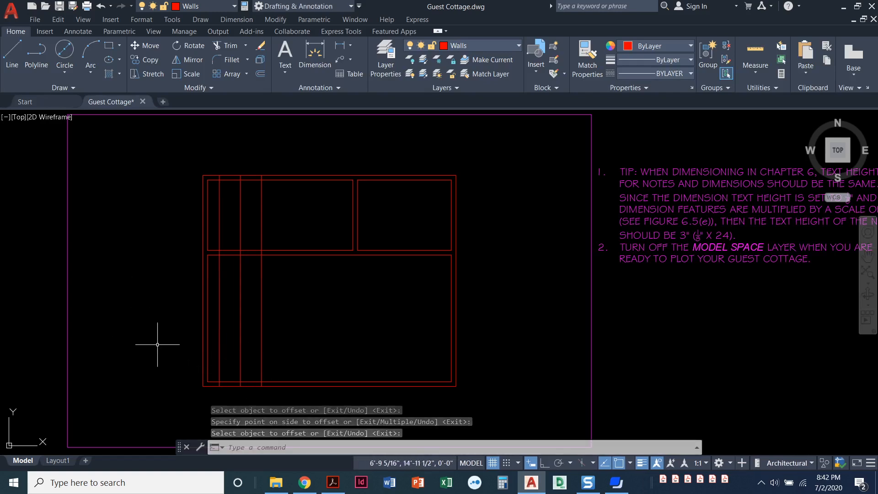
mouse_move(239, 327)
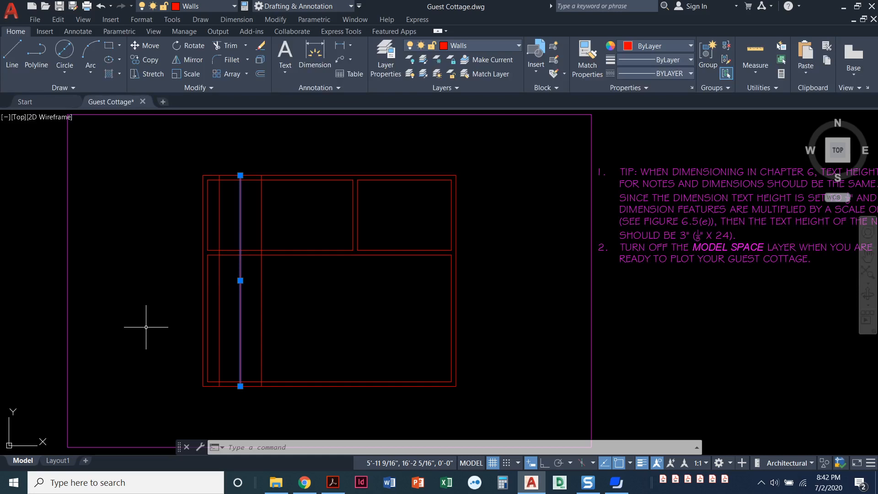
mouse_move(420, 232)
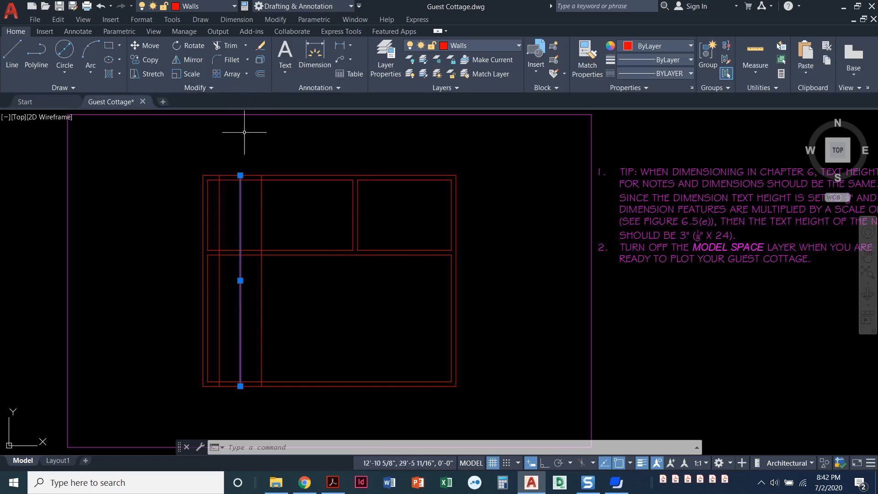
mouse_move(259, 46)
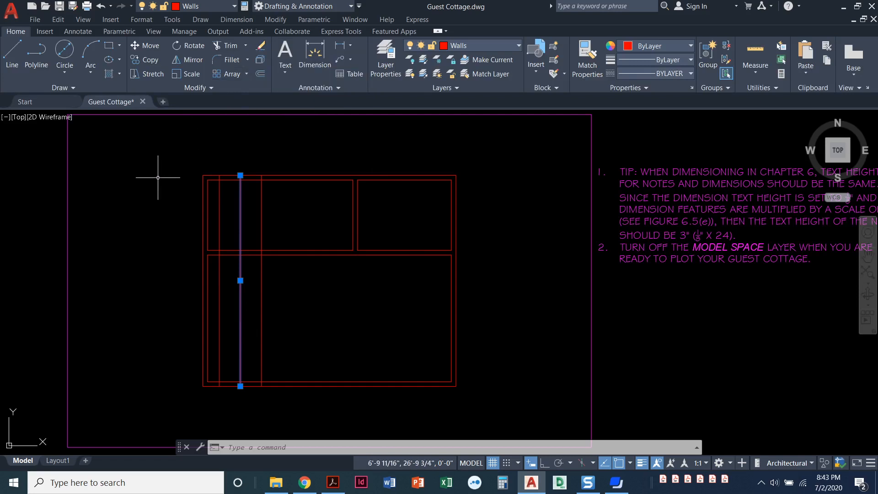
Erase the middle vertical line, keeping the two outer lines bounding the opening
key("Delete")
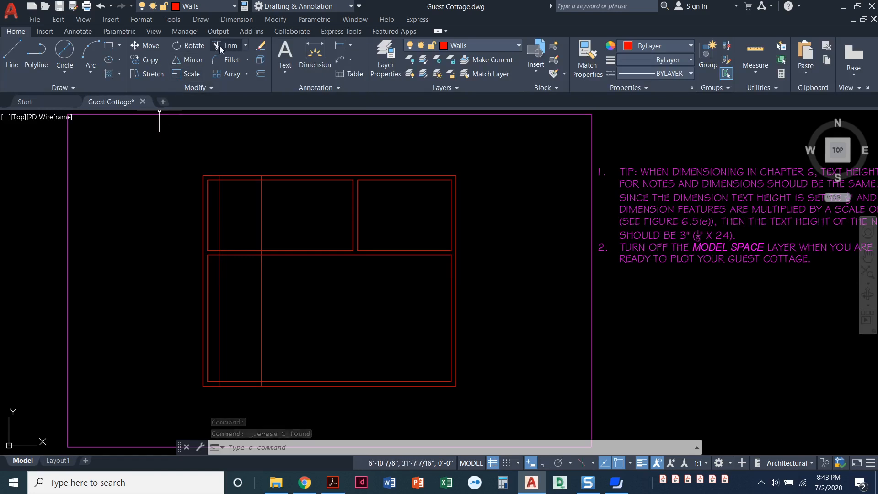
Start Trim from the Modify panel to cut the opening in the large room's bottom wall
left_click(226, 46)
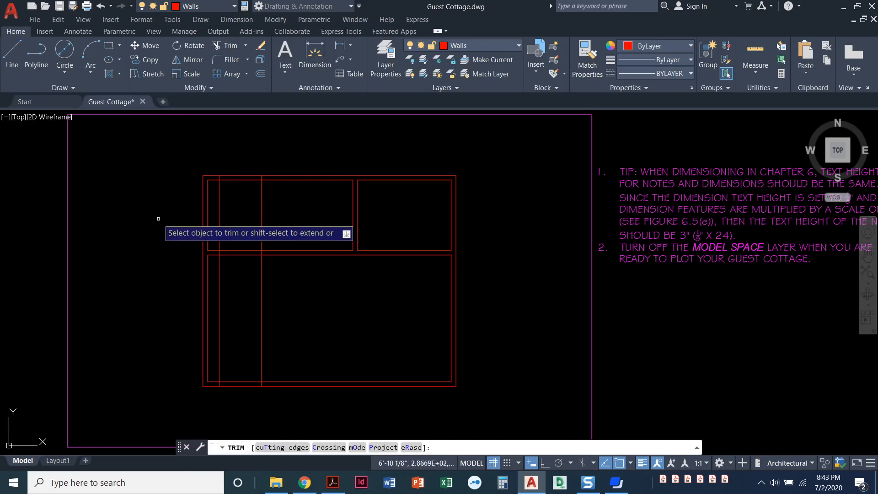
mouse_move(156, 225)
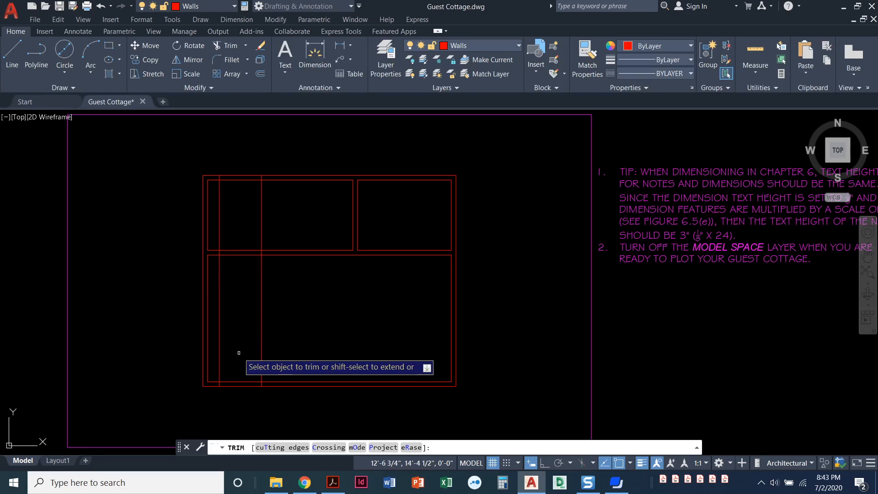
mouse_move(239, 370)
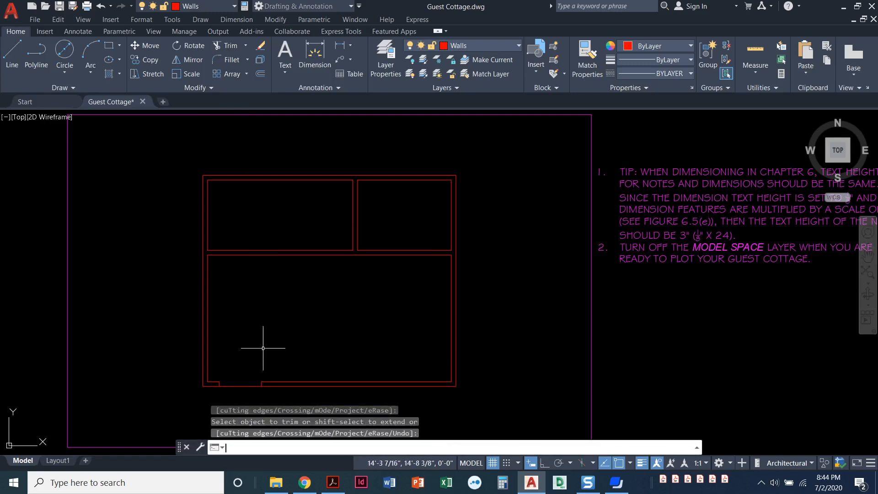
mouse_move(246, 399)
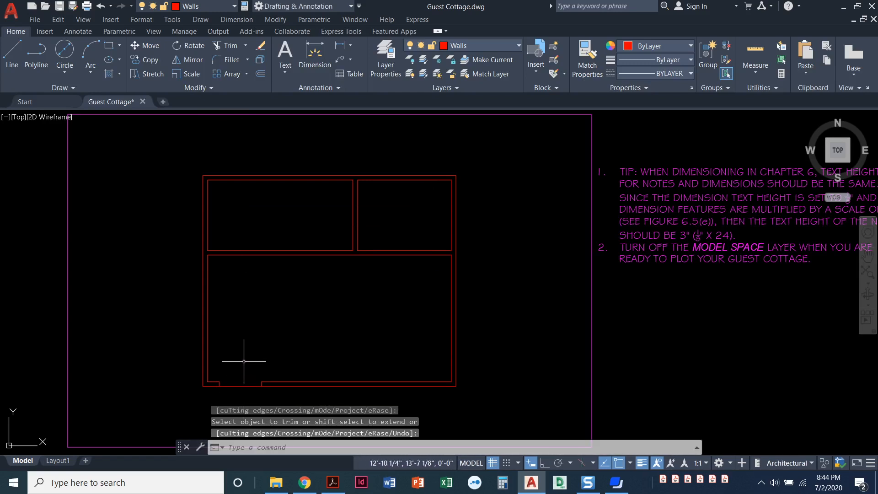
mouse_move(246, 354)
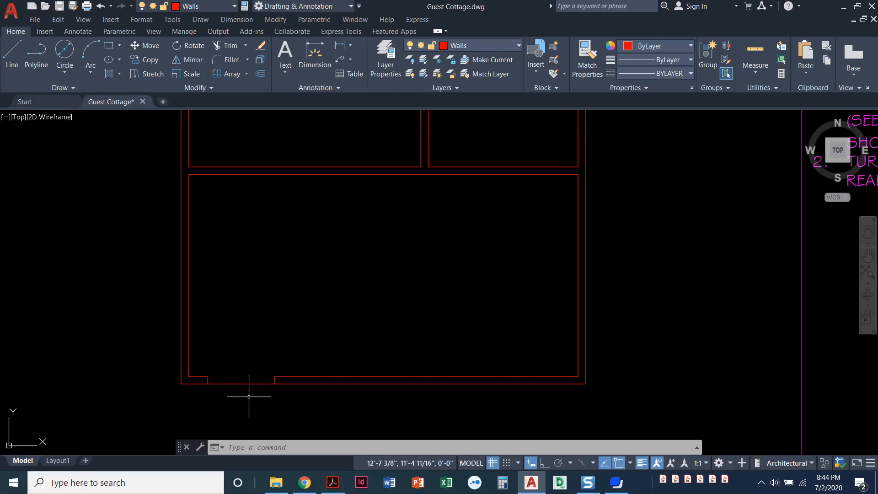
mouse_move(266, 393)
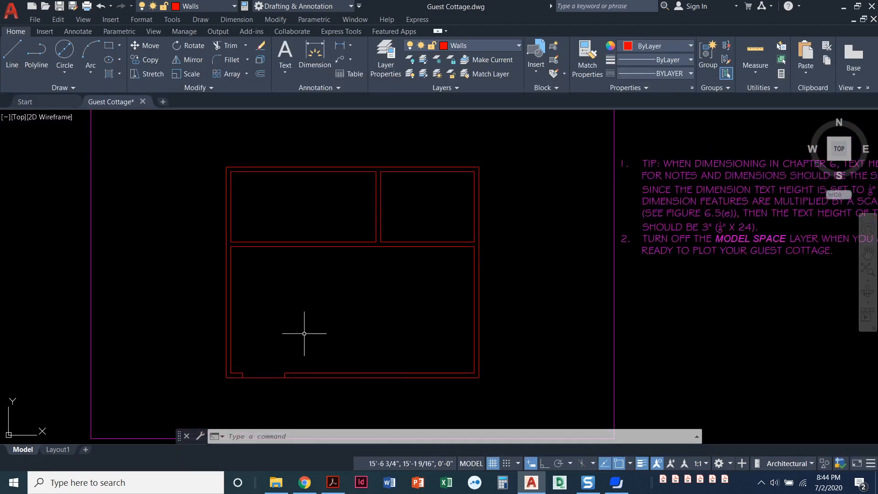
mouse_move(303, 314)
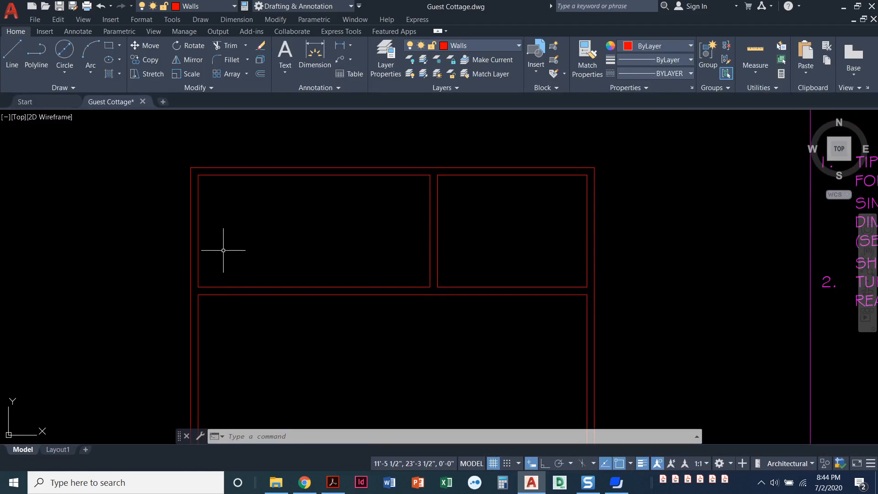
mouse_move(232, 246)
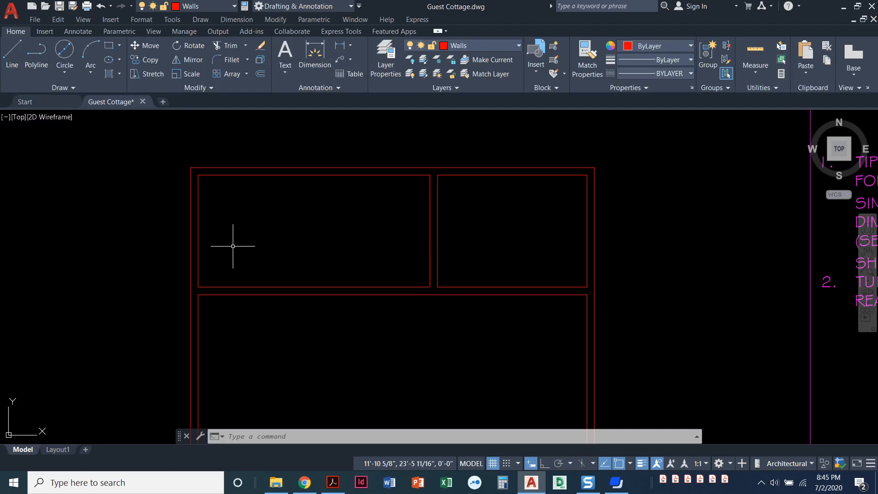
mouse_move(223, 253)
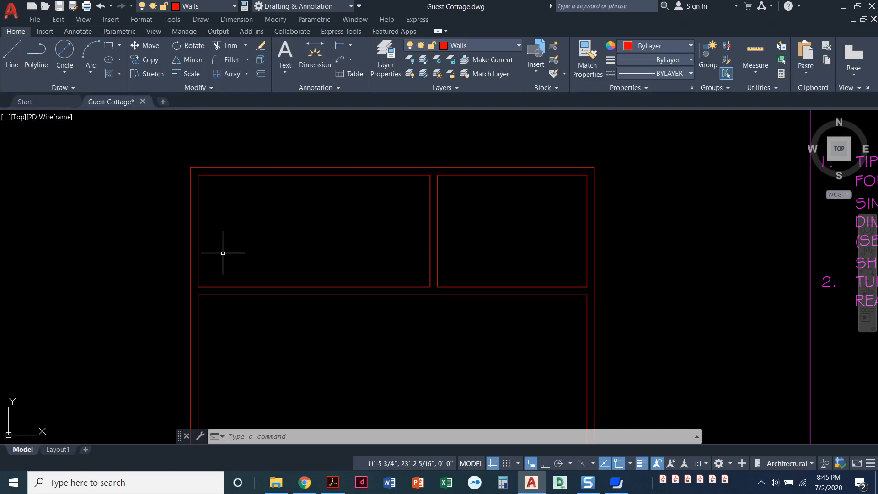
mouse_move(217, 251)
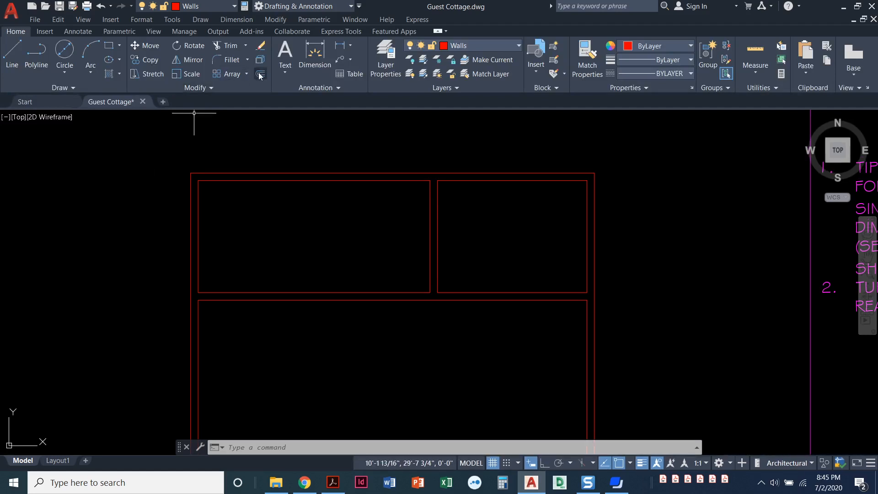
Offset the left wall line and grip-shorten it to span only the bathroom's lower wall thickness
left_click(259, 73)
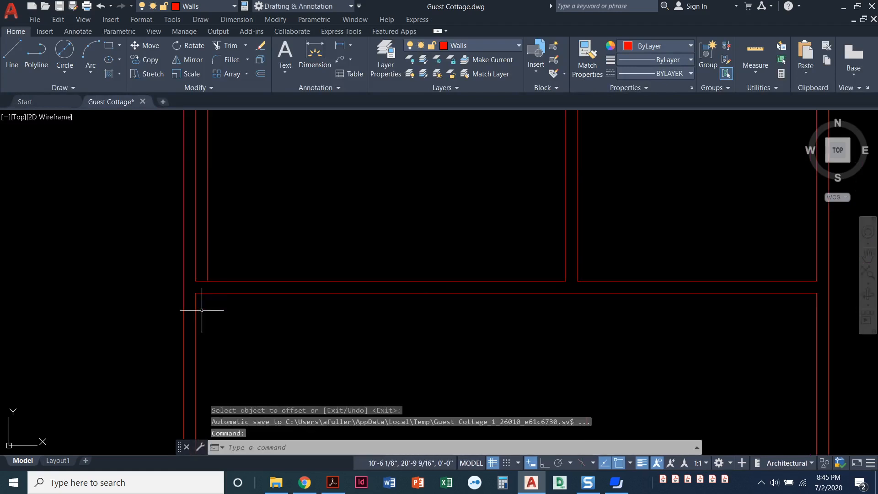
mouse_move(236, 333)
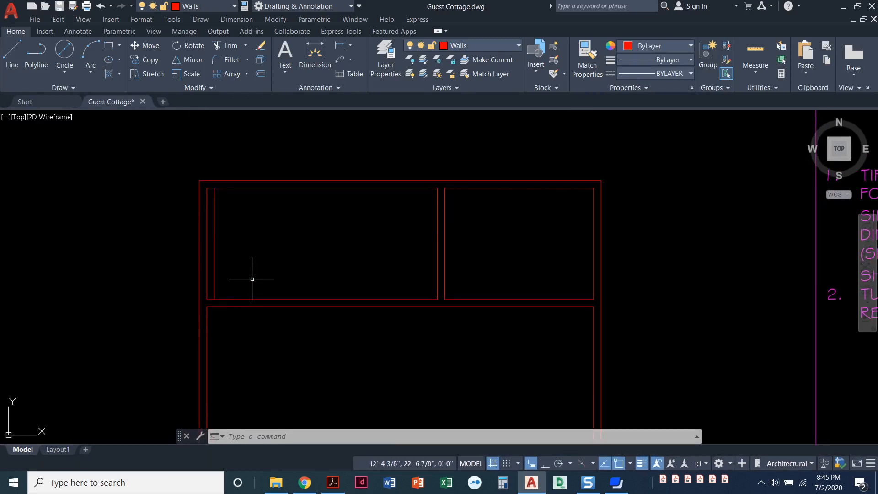
mouse_move(235, 289)
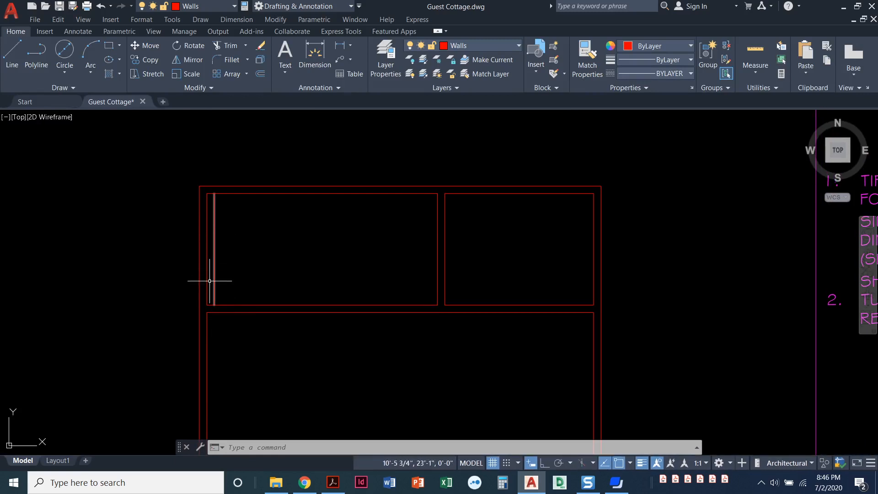
mouse_move(243, 286)
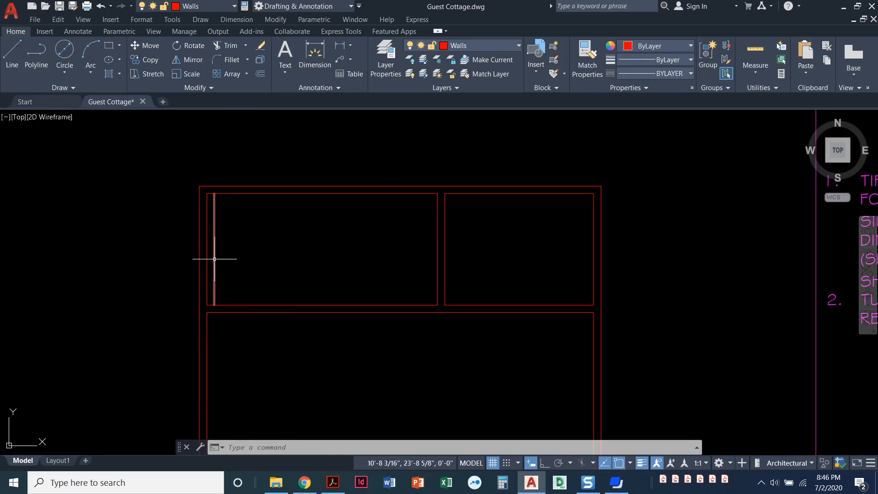
left_click(214, 249)
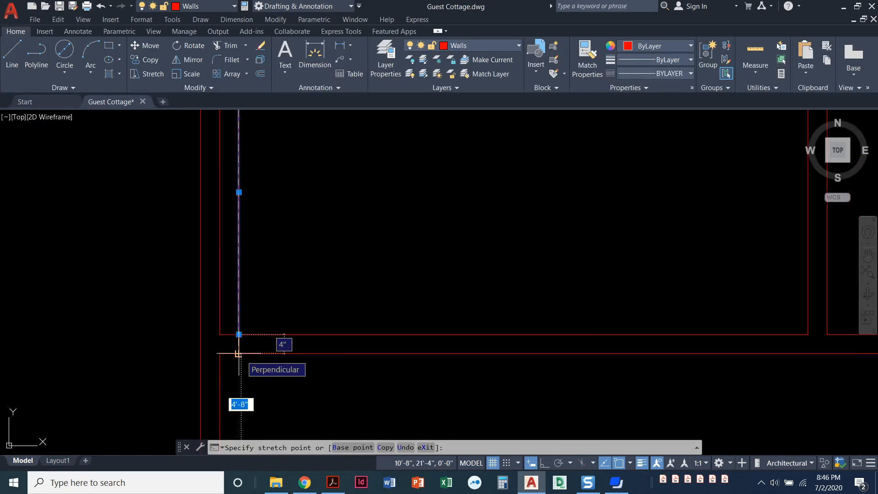
left_click(240, 355)
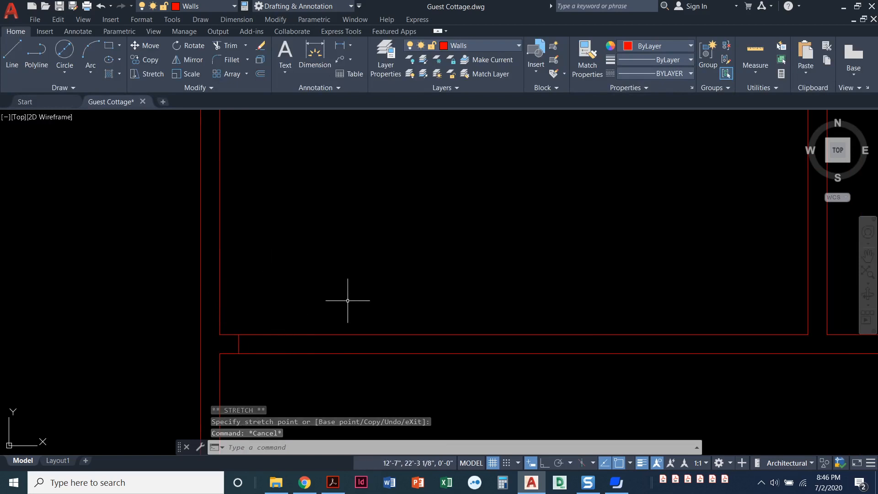
mouse_move(334, 292)
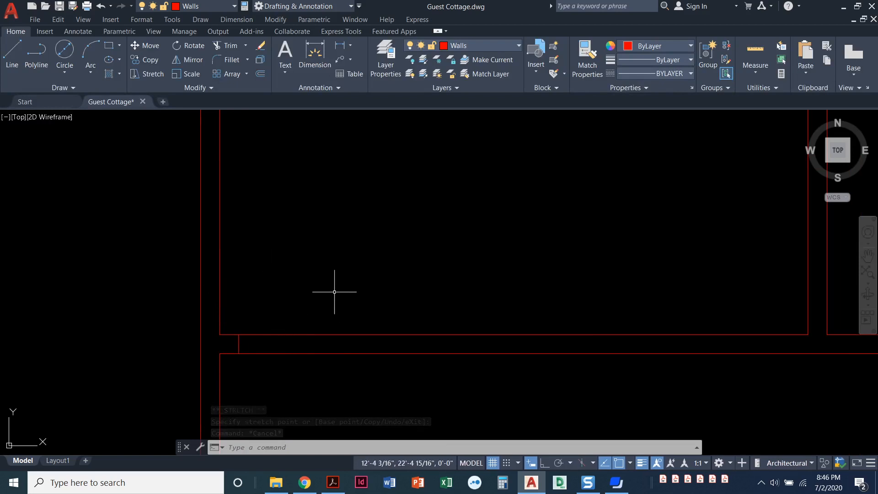
mouse_move(273, 209)
type("2'")
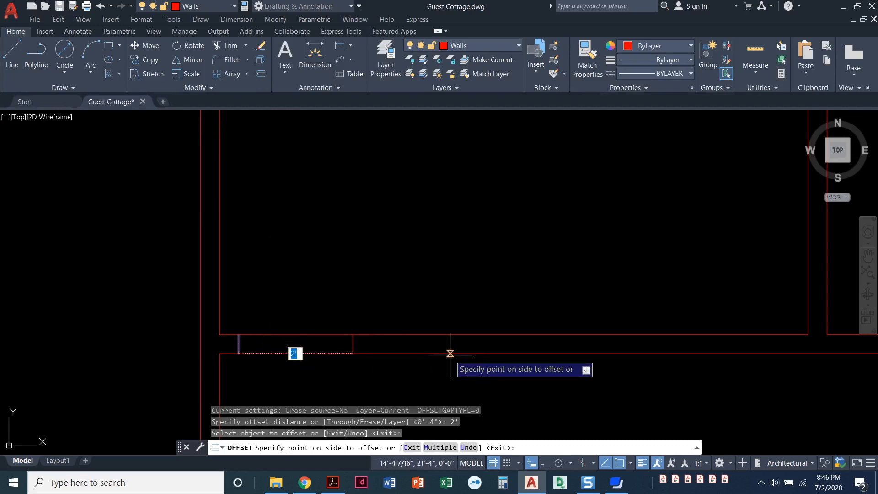
Offset the jamb 2' to the right and trim the wall between the jambs
left_click(451, 353)
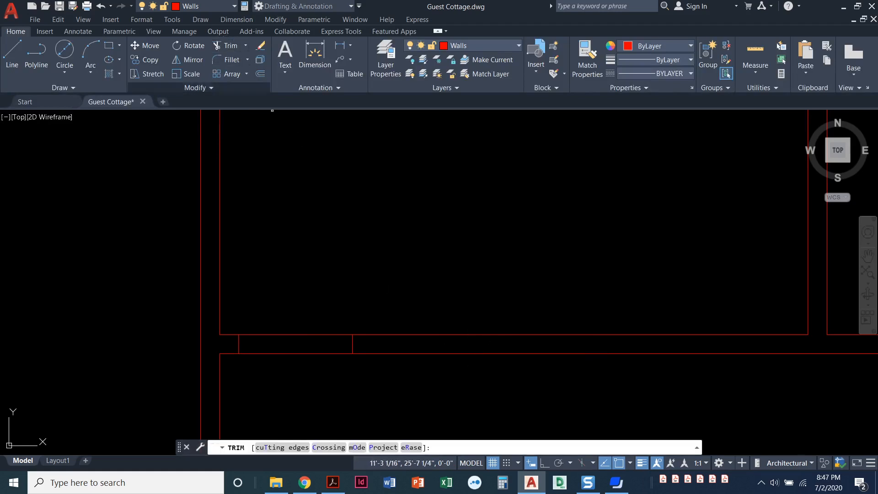
mouse_move(302, 387)
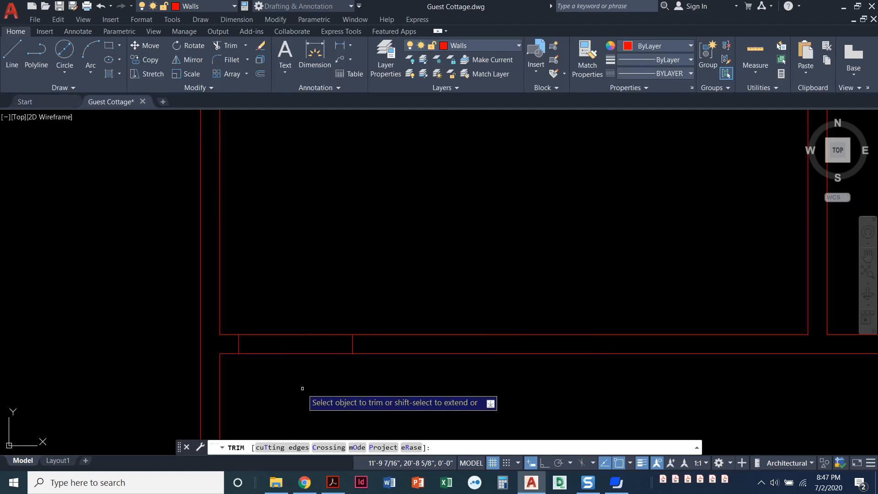
mouse_move(310, 373)
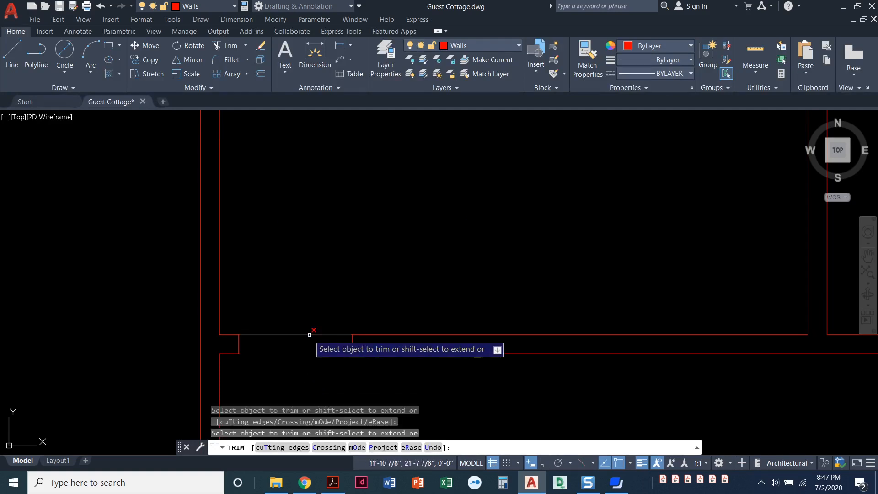
left_click(308, 335)
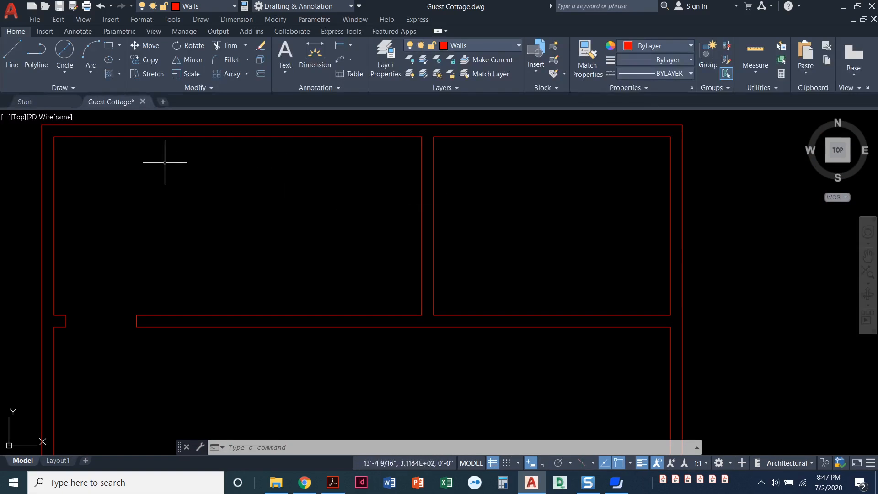
mouse_move(229, 161)
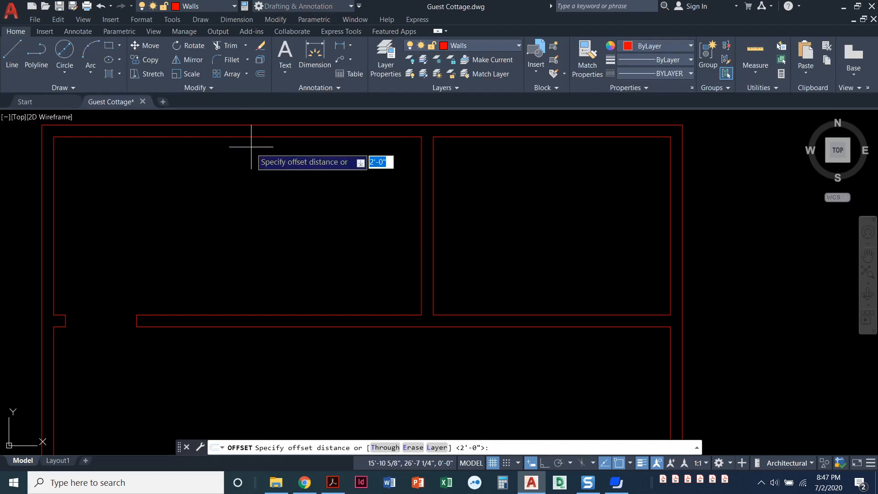
Offset the right room's left wall line 3'-4" into the room and select the new line
type("3")
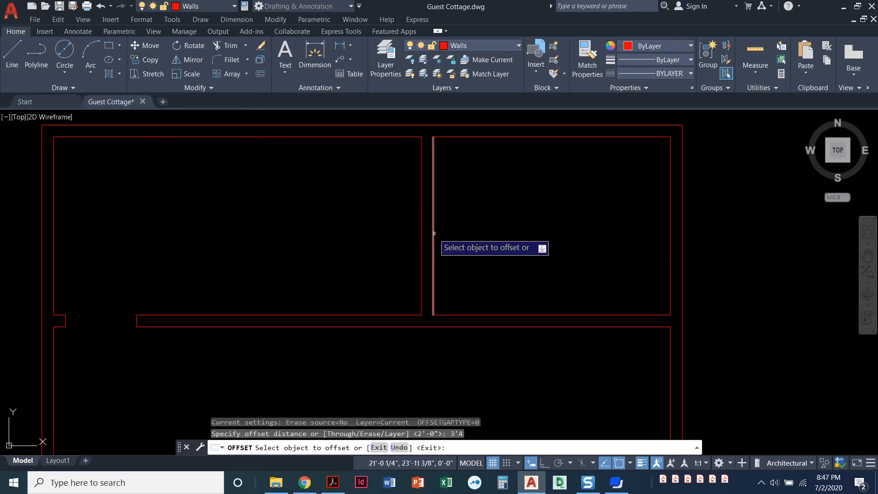
left_click(432, 224)
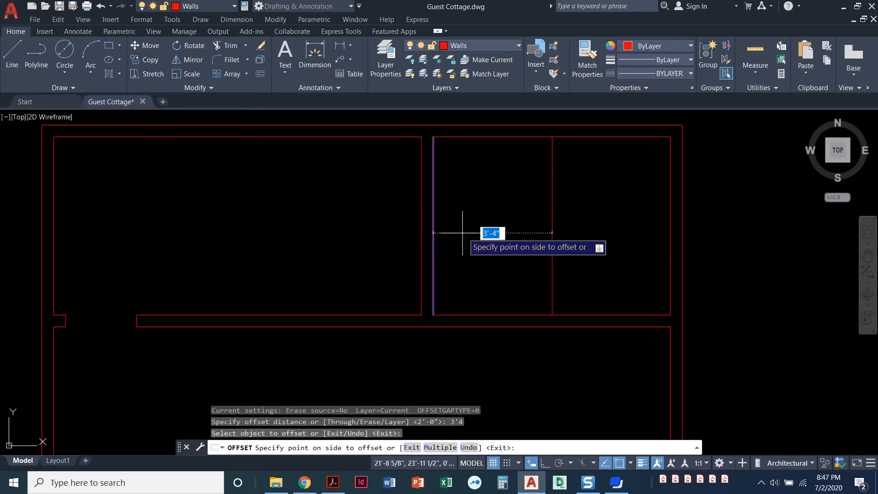
mouse_move(608, 232)
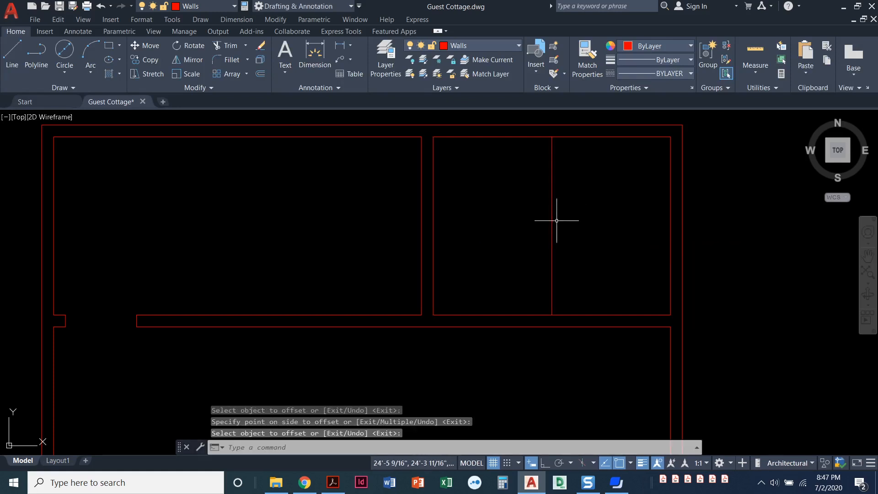
left_click(551, 220)
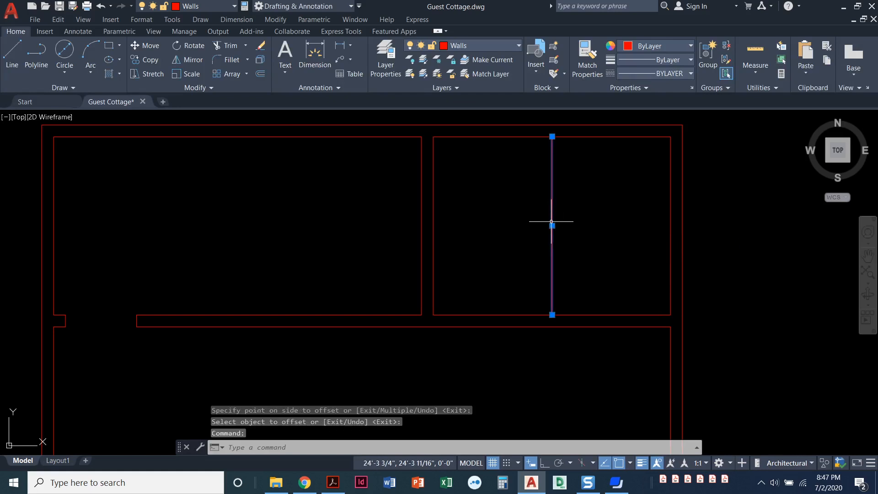
mouse_move(557, 227)
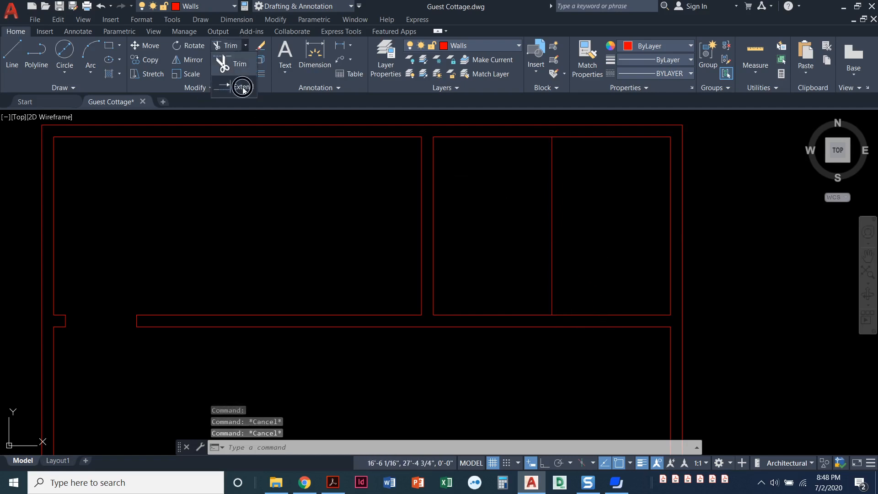
Switch to Extend from the Trim dropdown to lengthen the vertical line to the wall below
left_click(241, 87)
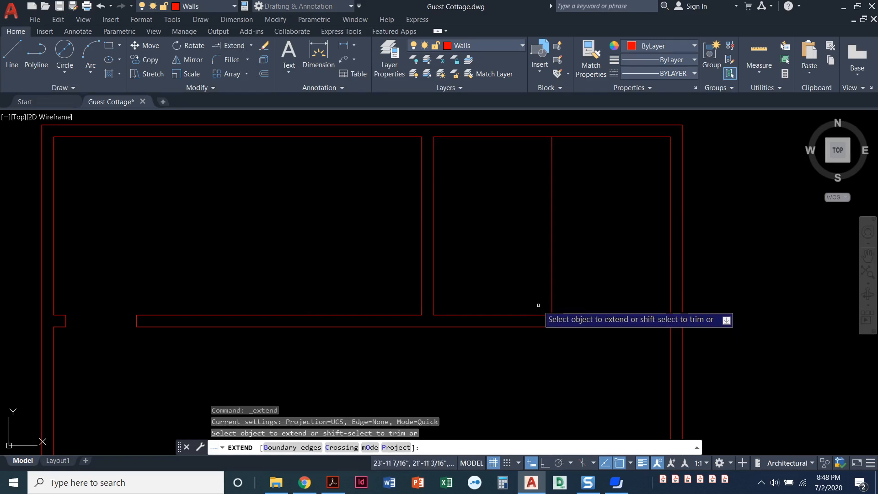
mouse_move(545, 307)
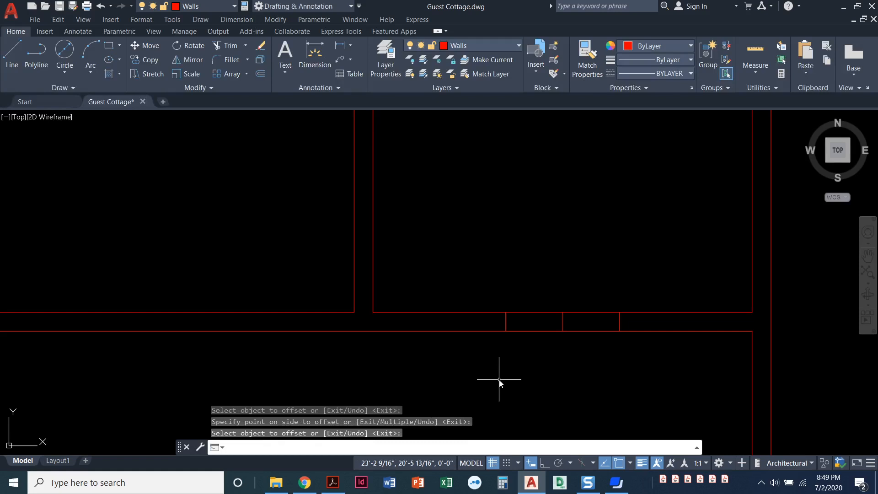
Select the centre line between the right room's jambs for deletion
left_click(562, 324)
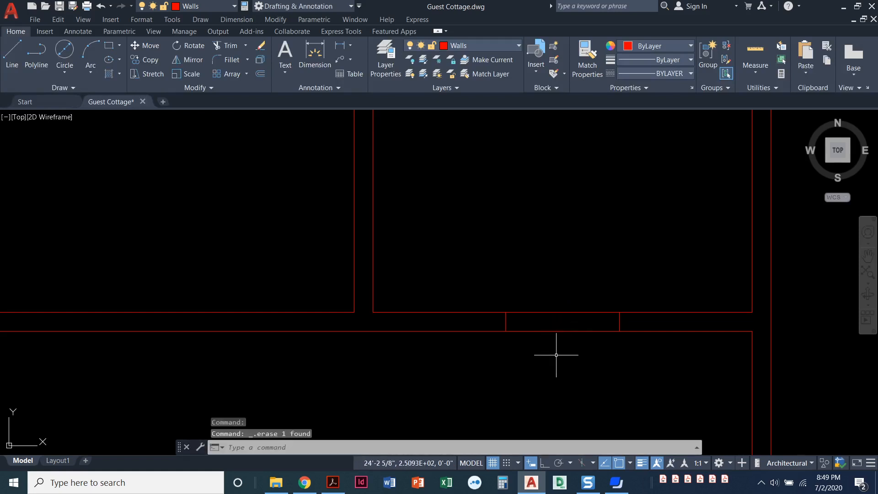
mouse_move(568, 353)
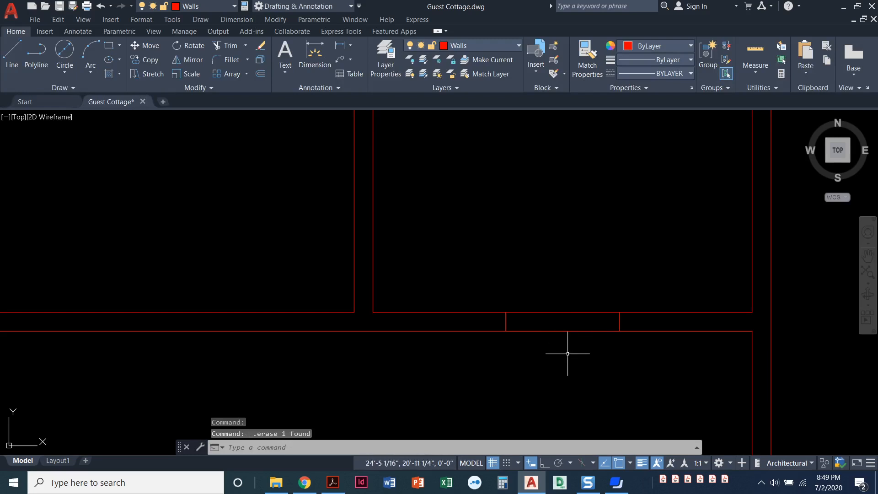
mouse_move(481, 248)
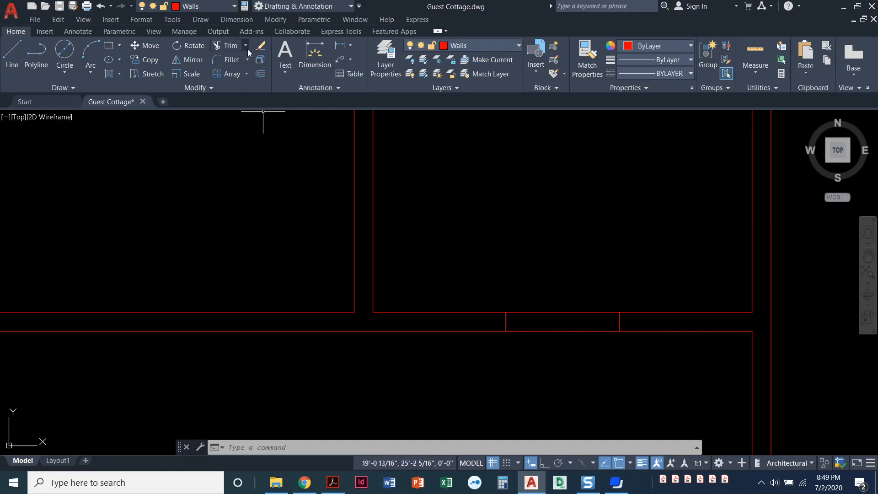
mouse_move(266, 100)
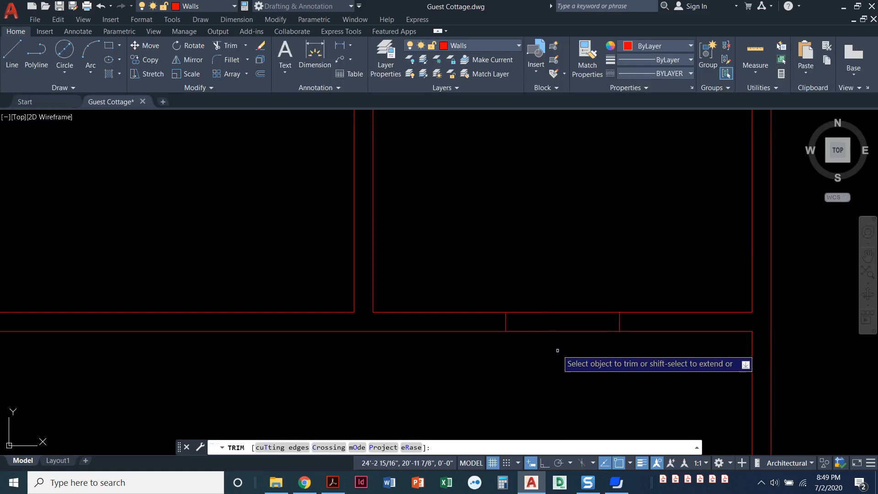
Trim the lower and upper wall line segments between the right room's jambs
left_click(557, 312)
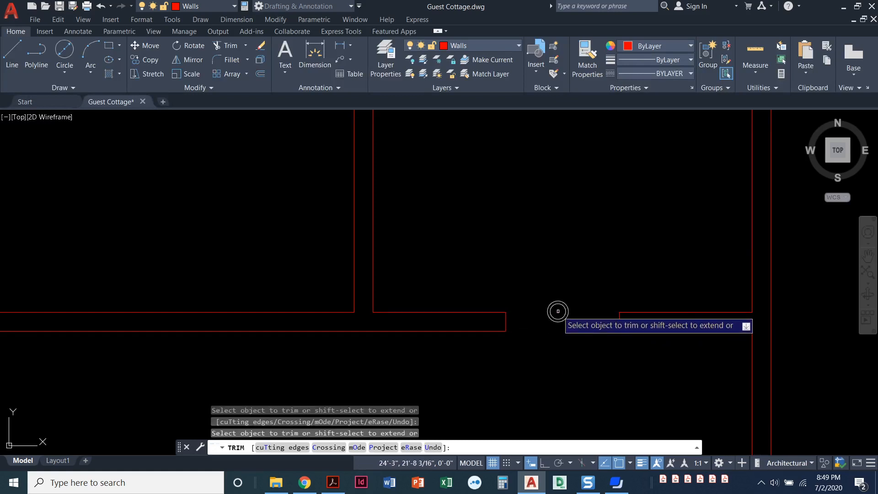
left_click(557, 311)
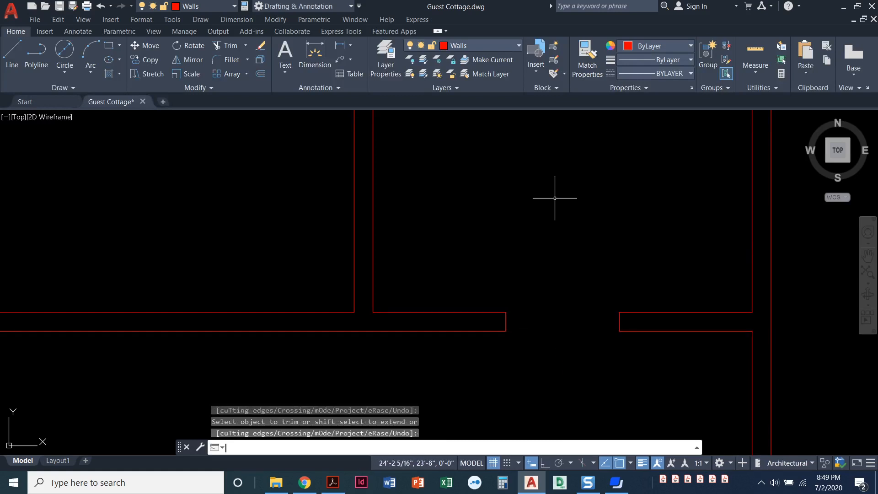